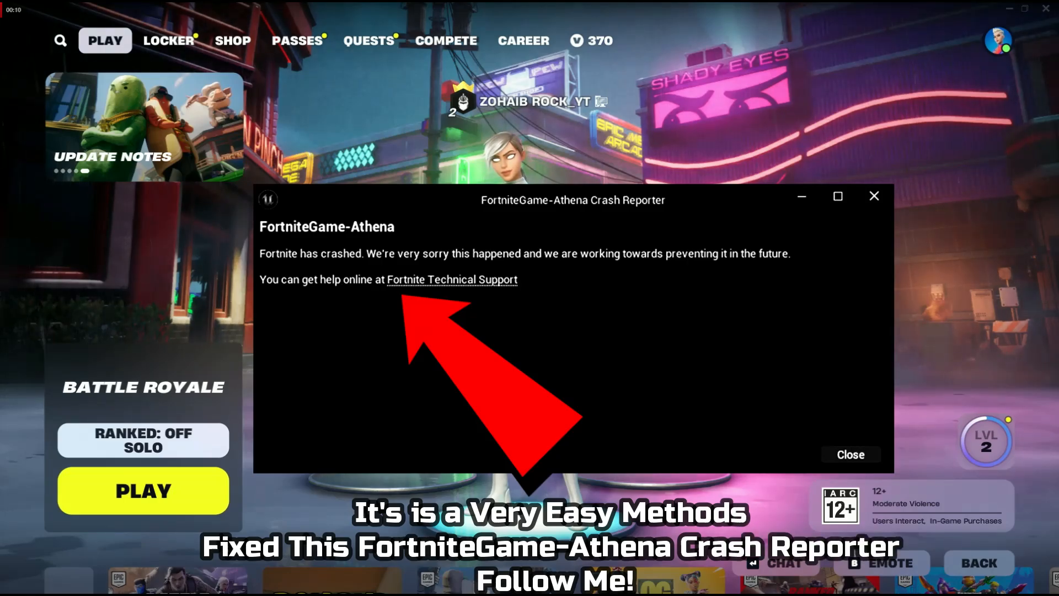
- Dismiss the FortniteGame-Athena Crash Reporter window, leaving the desktop showing
click(850, 453)
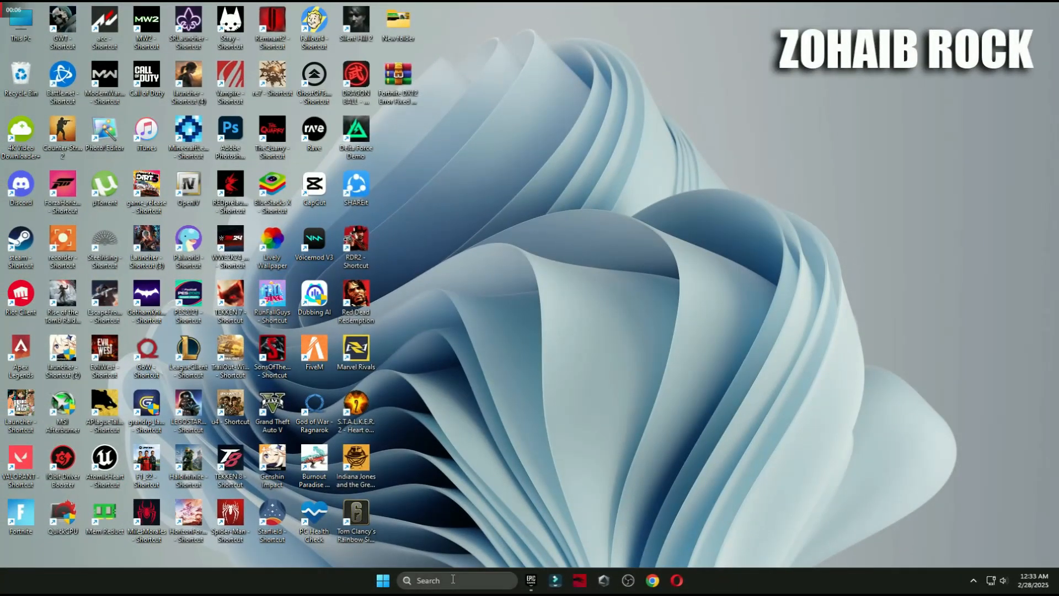
- Launch Run from taskbar search and open the AppData folder with 'appdata'
text(run)
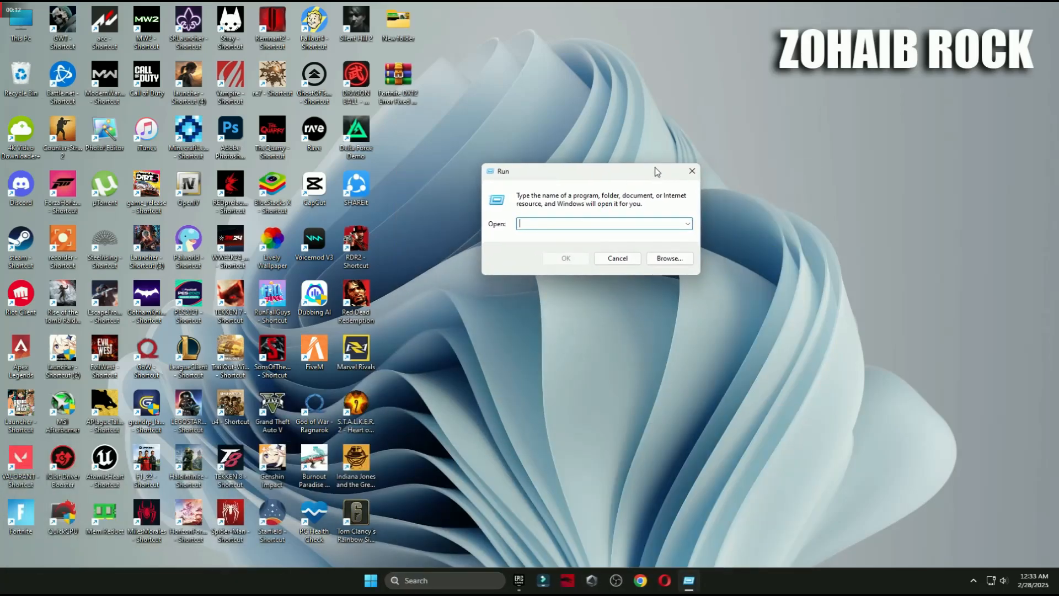
text(appdata)
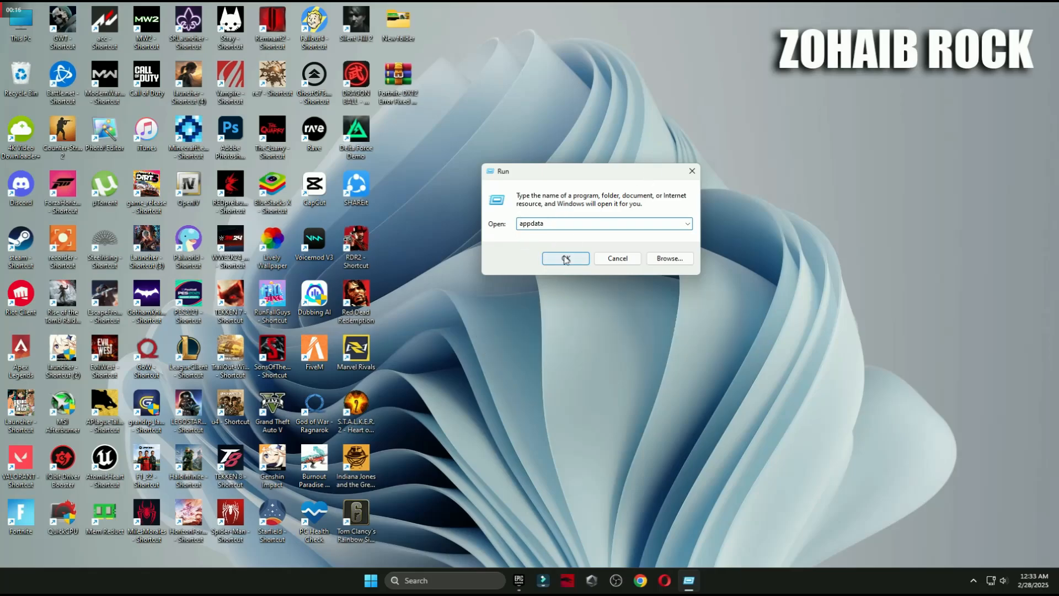
click(564, 258)
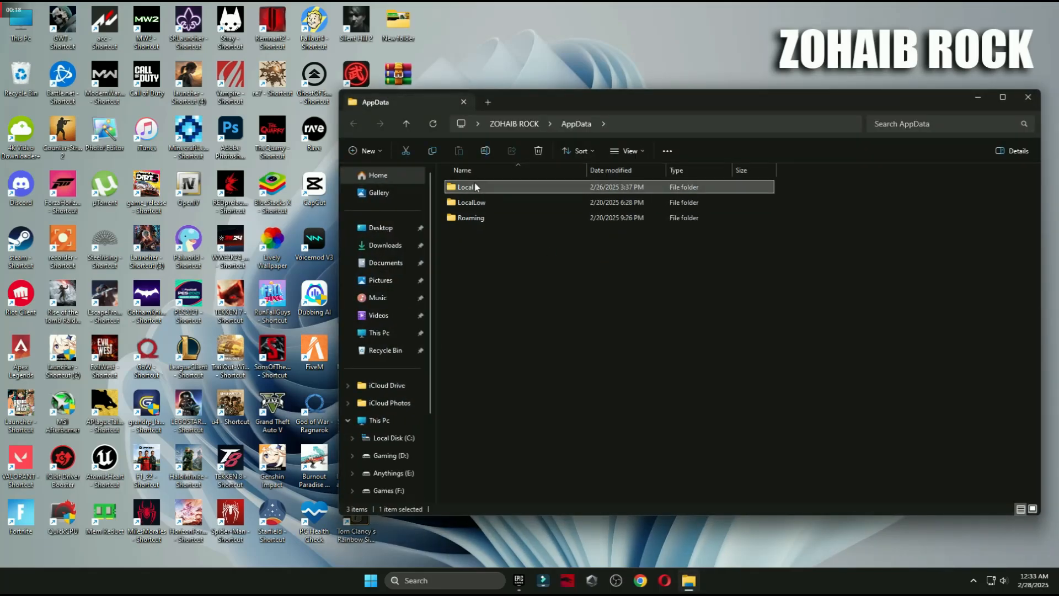
- Browse Local > FortniteGame > Saved > Config and its settings files, then return to FortniteGame
double_click(465, 188)
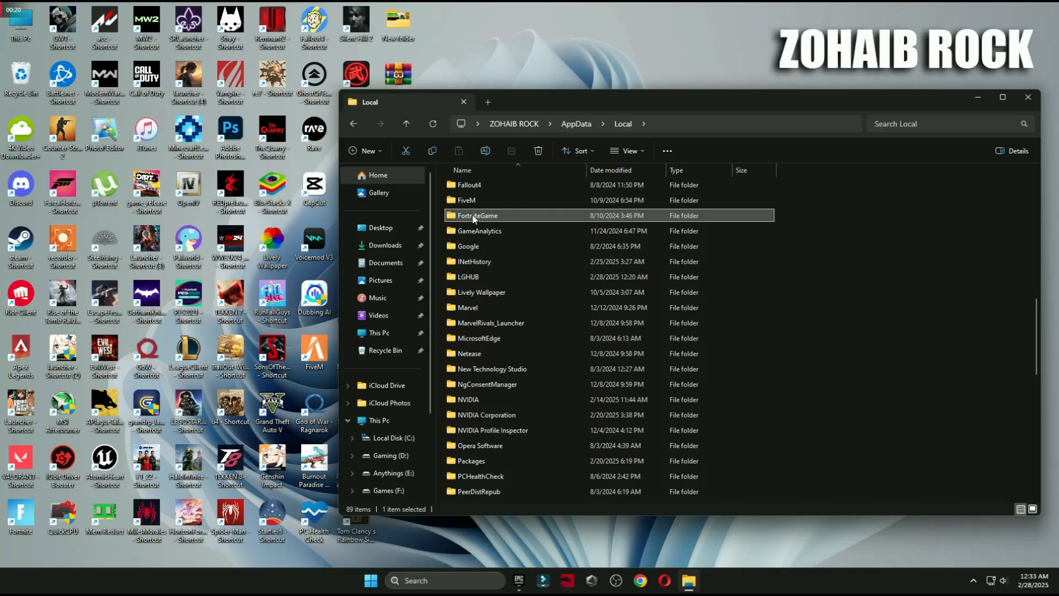
double_click(476, 215)
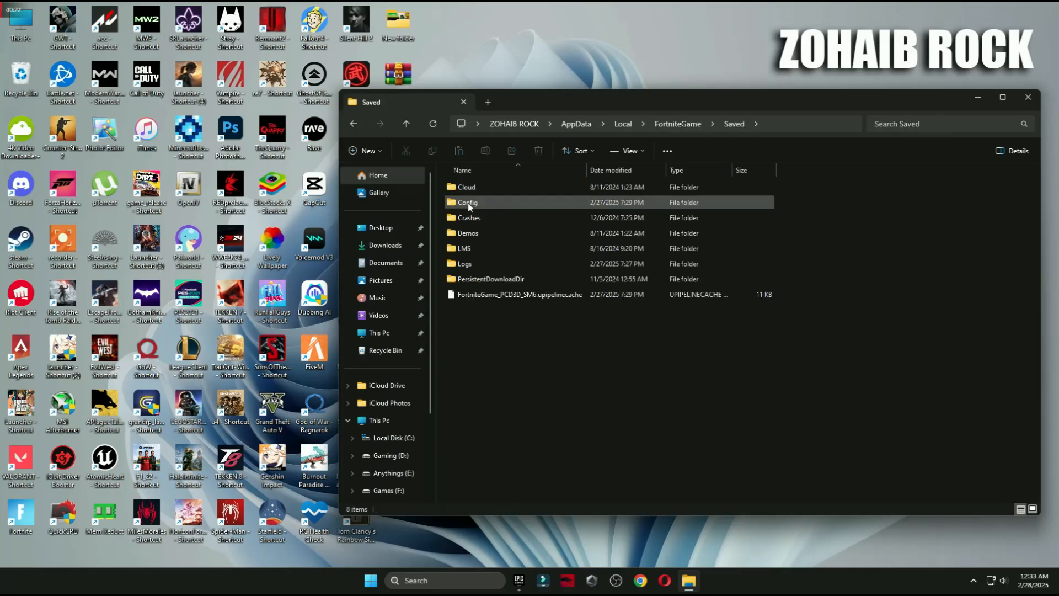
double_click(467, 202)
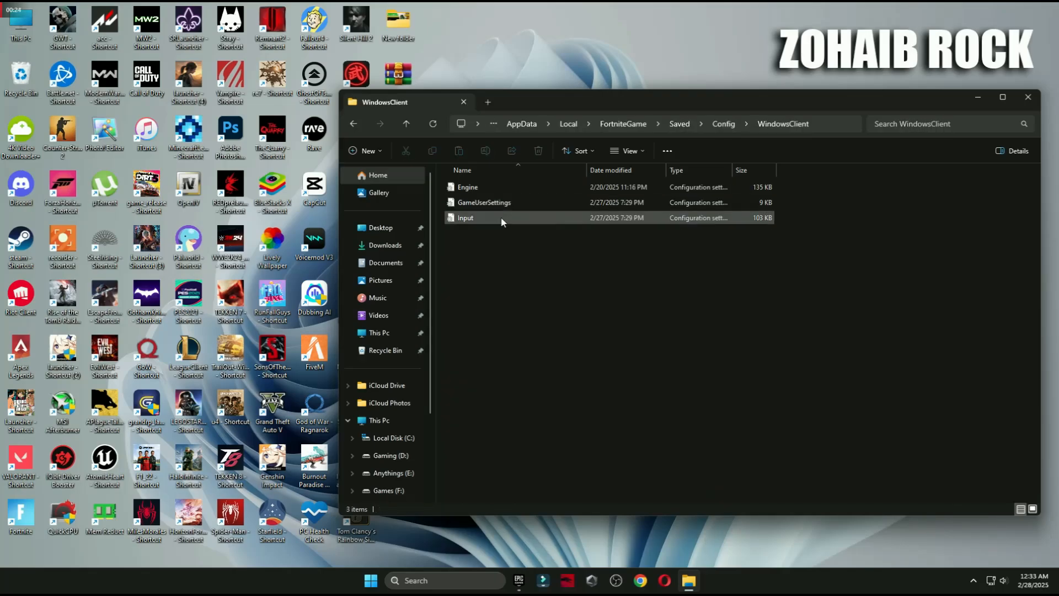
click(483, 202)
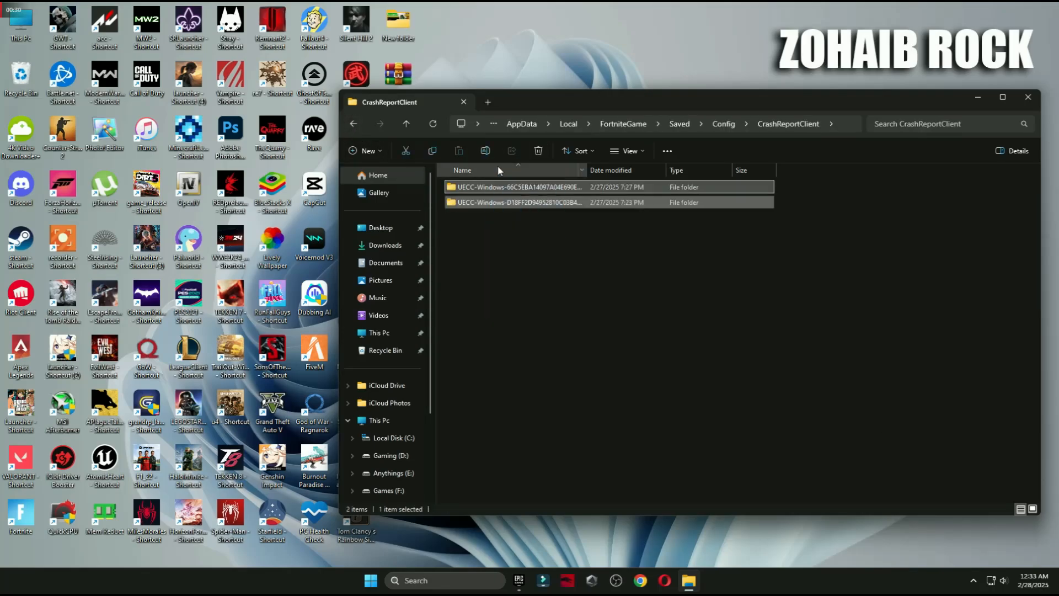
click(353, 124)
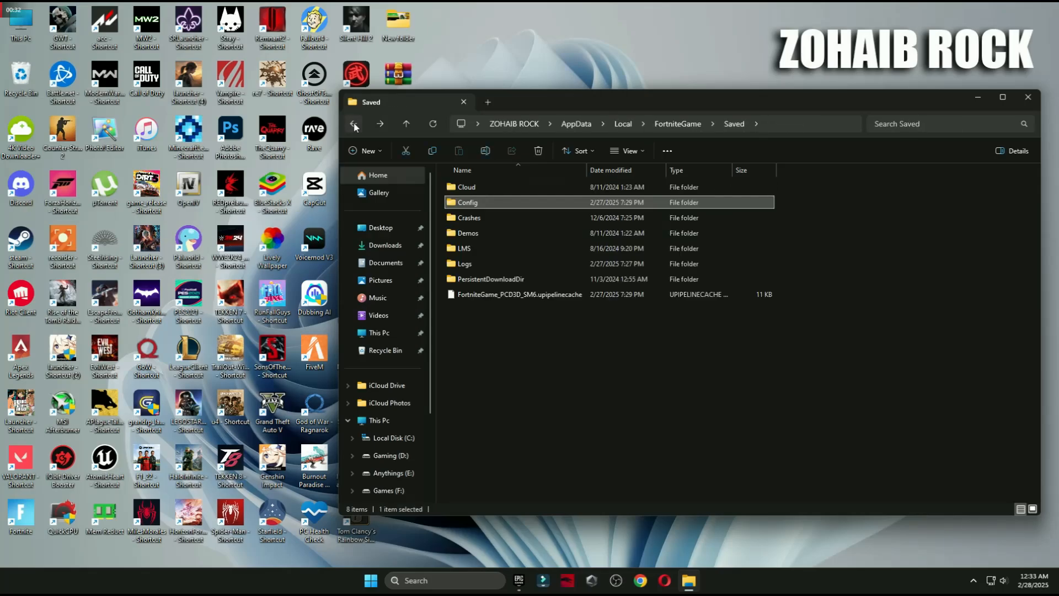
double_click(467, 218)
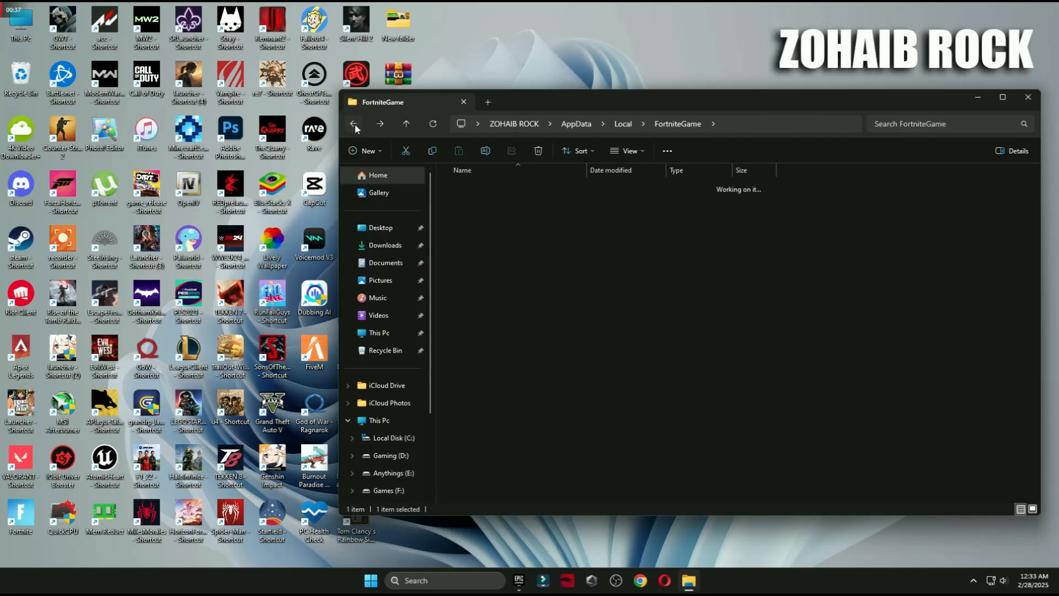
- Delete the EpicGamesLauncher webcache_4430 Cache files, skipping in-use ones, and close the window
click(352, 123)
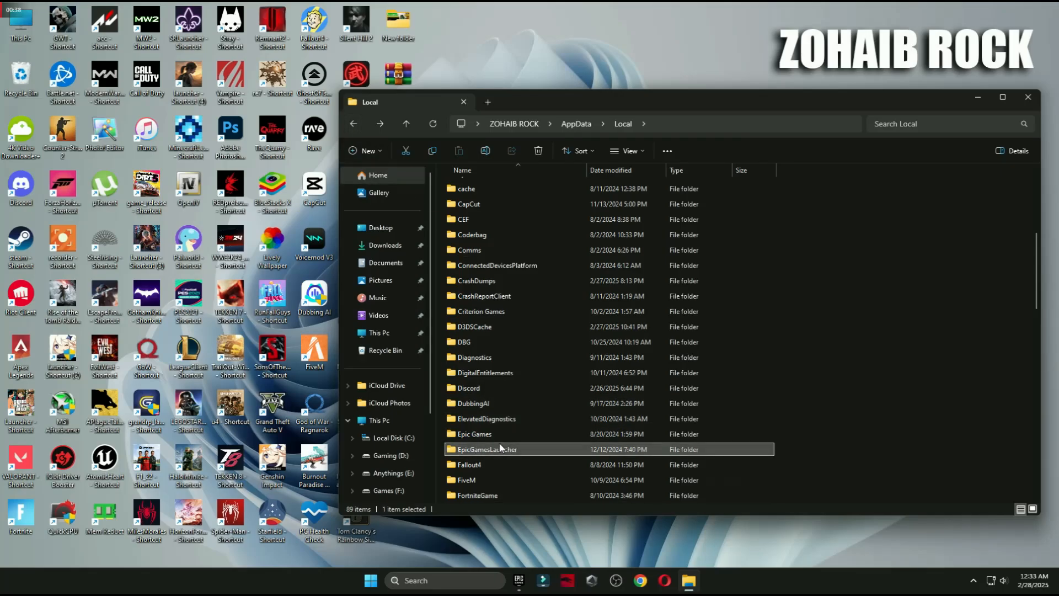
double_click(487, 449)
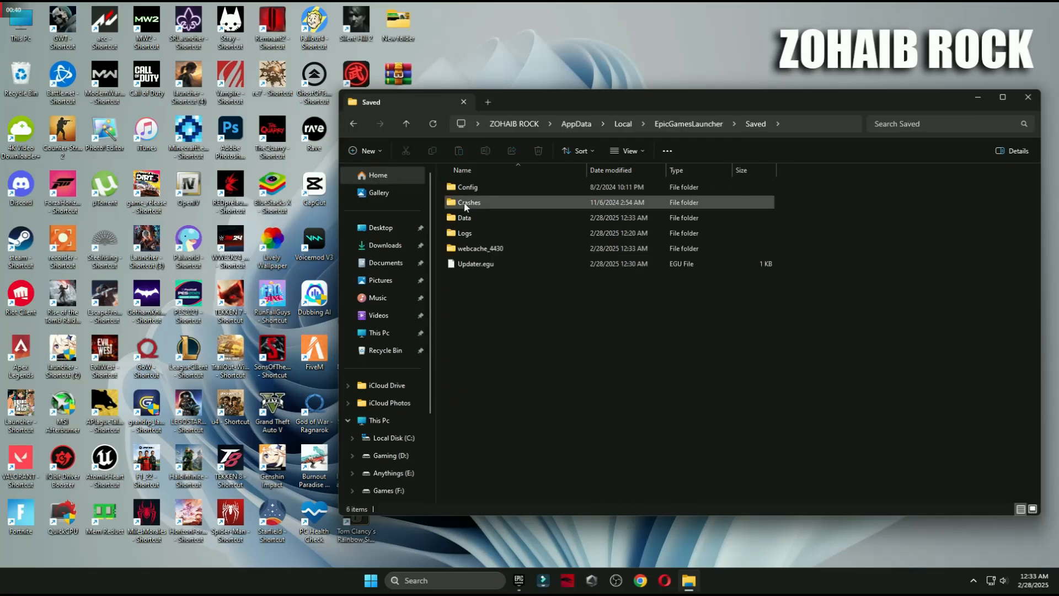
click(469, 202)
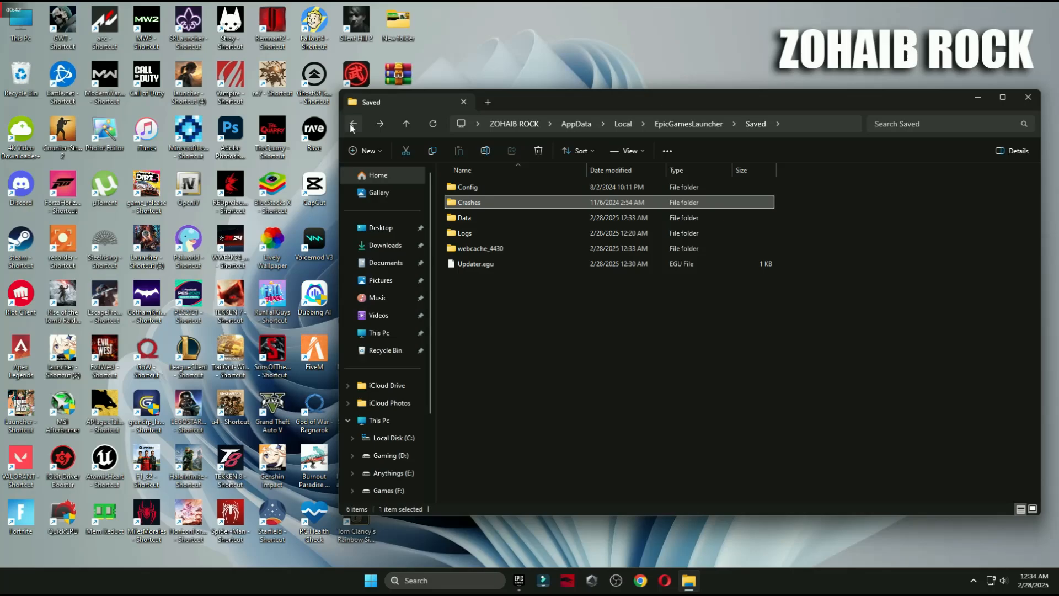
double_click(480, 248)
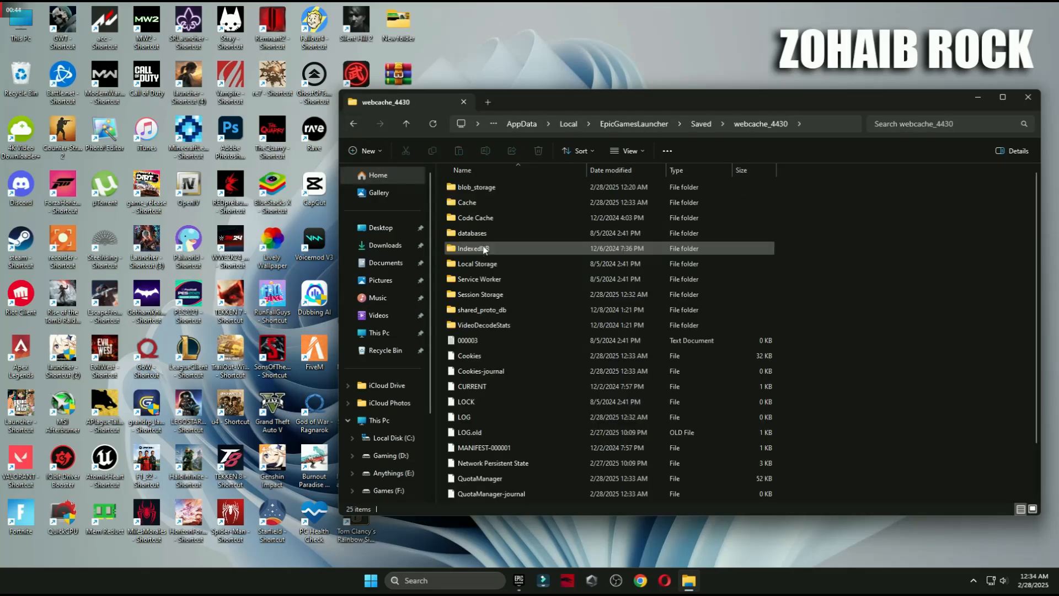
double_click(466, 202)
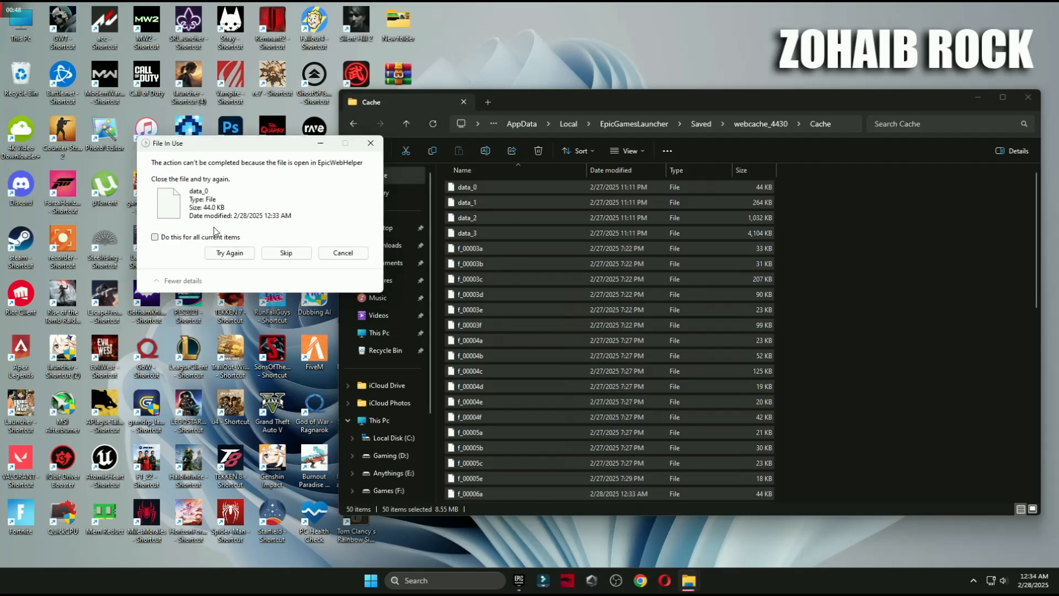
click(285, 252)
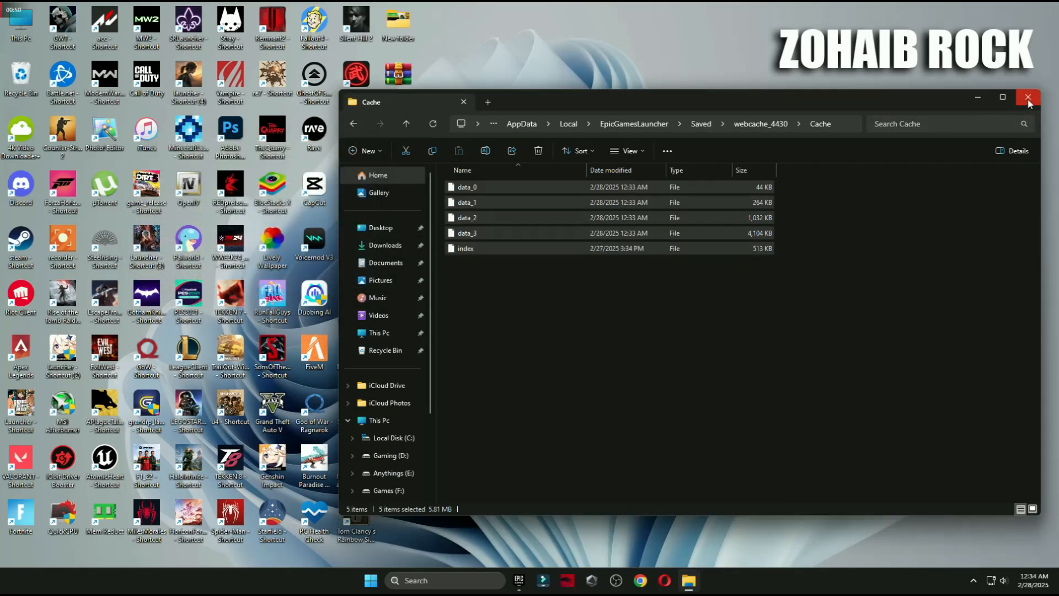
click(1028, 97)
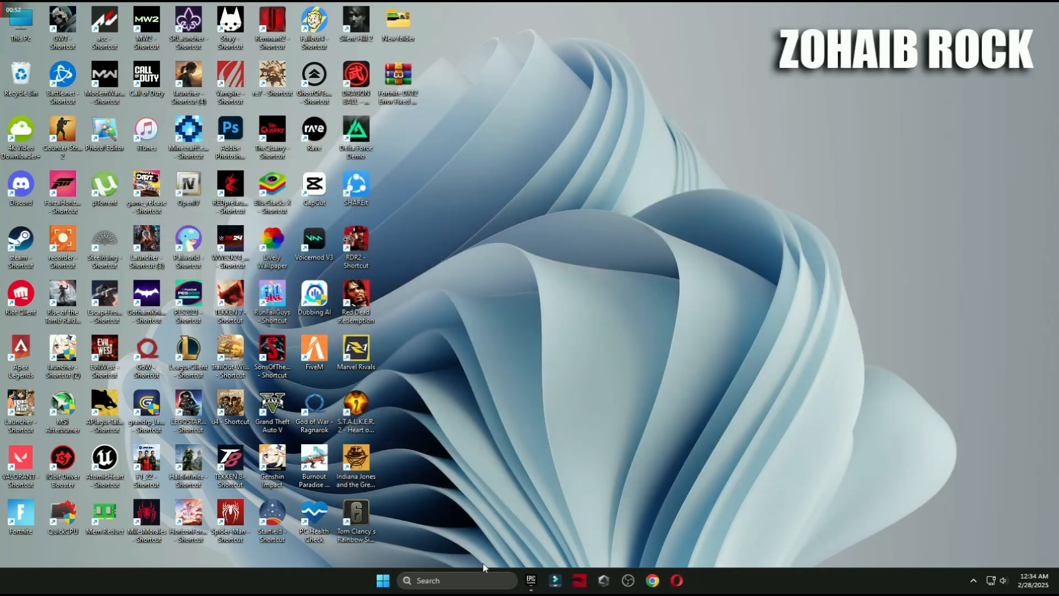
- Open the %temp% temporary files folder through the Run dialog
text(run)
text(%temp%)
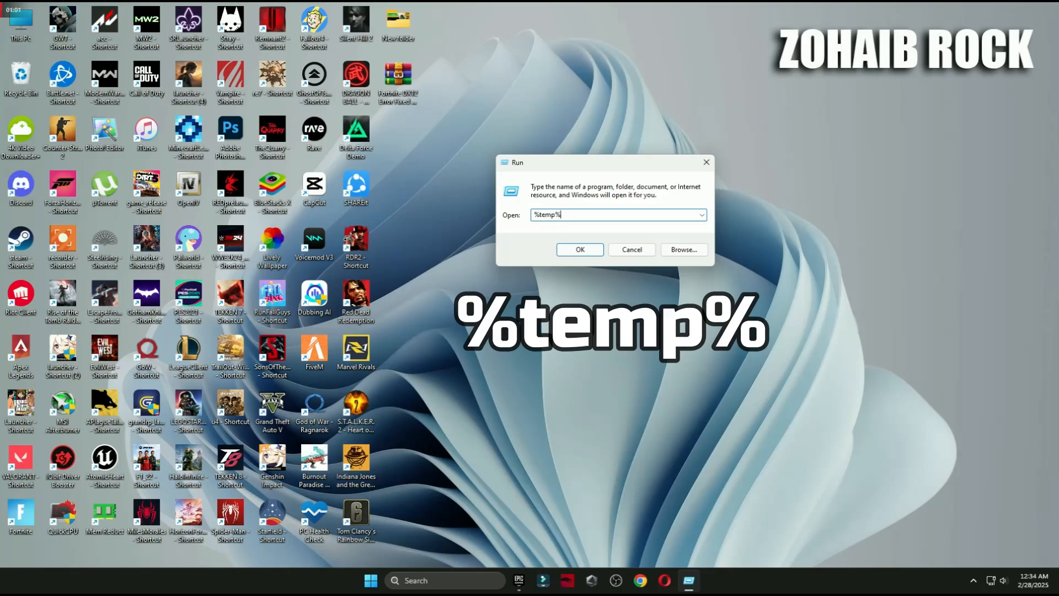
click(578, 249)
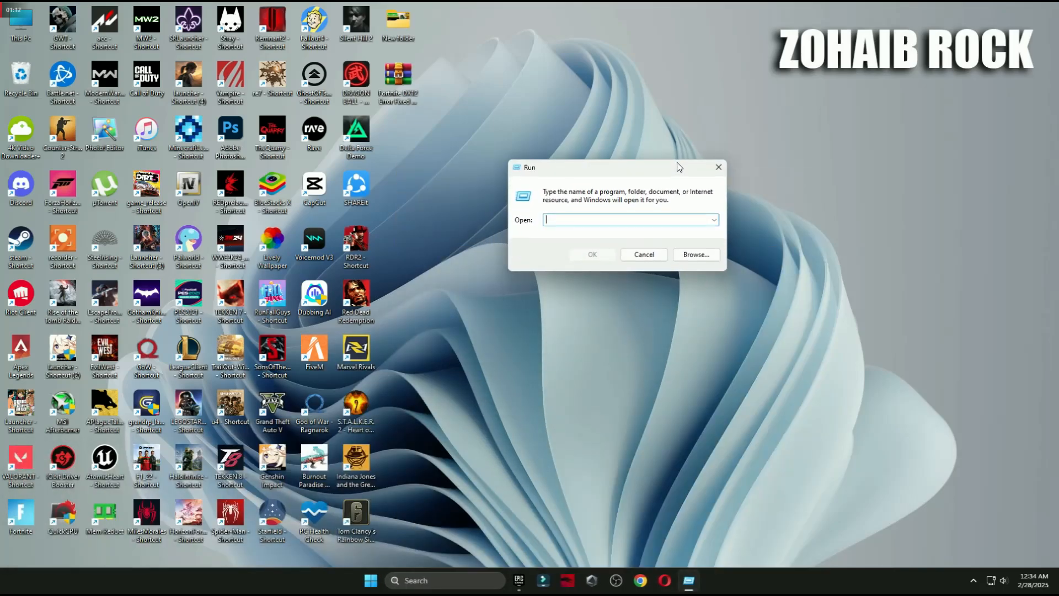
- Open Prefetch via Run, grant access, and permanently delete all its files
text(prefet)
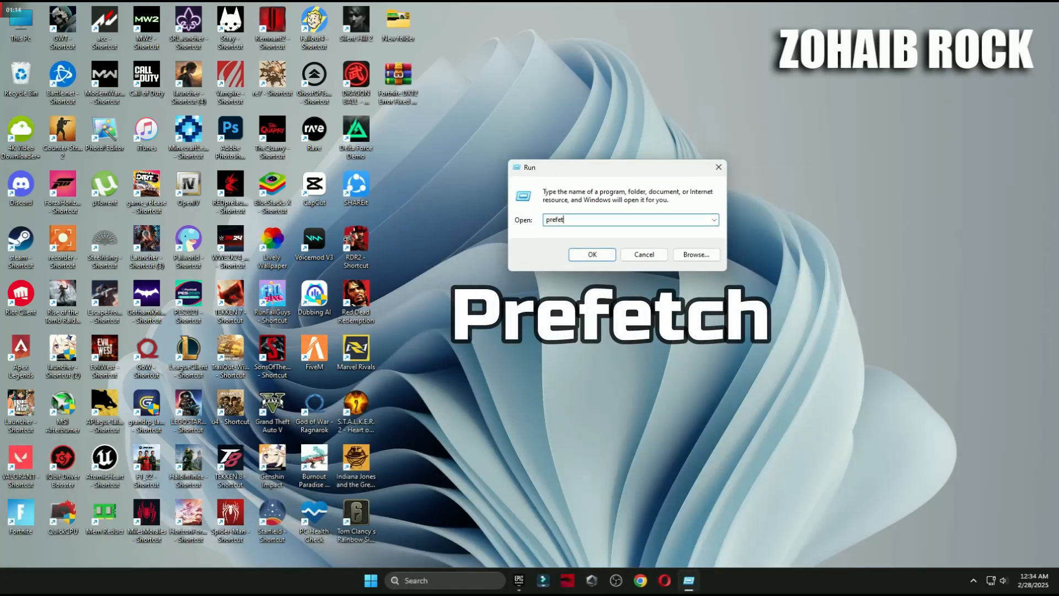
text(ch)
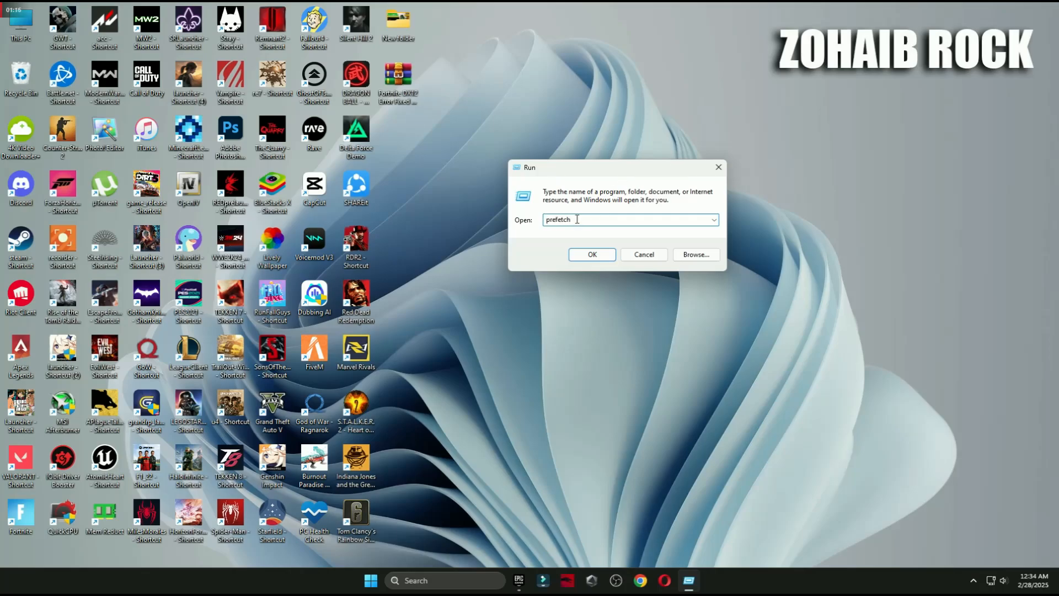
click(591, 257)
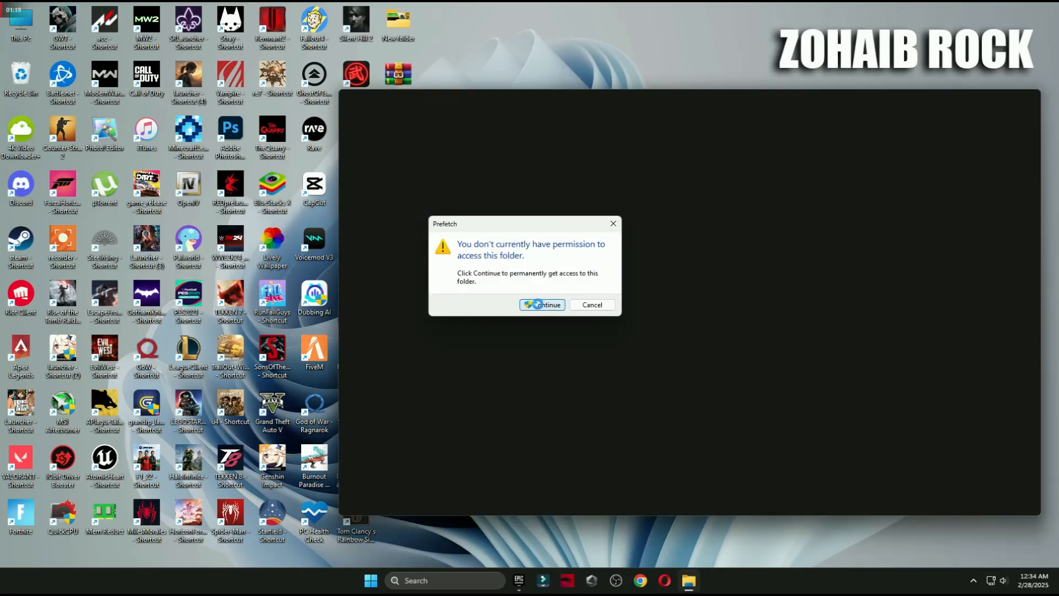
click(541, 305)
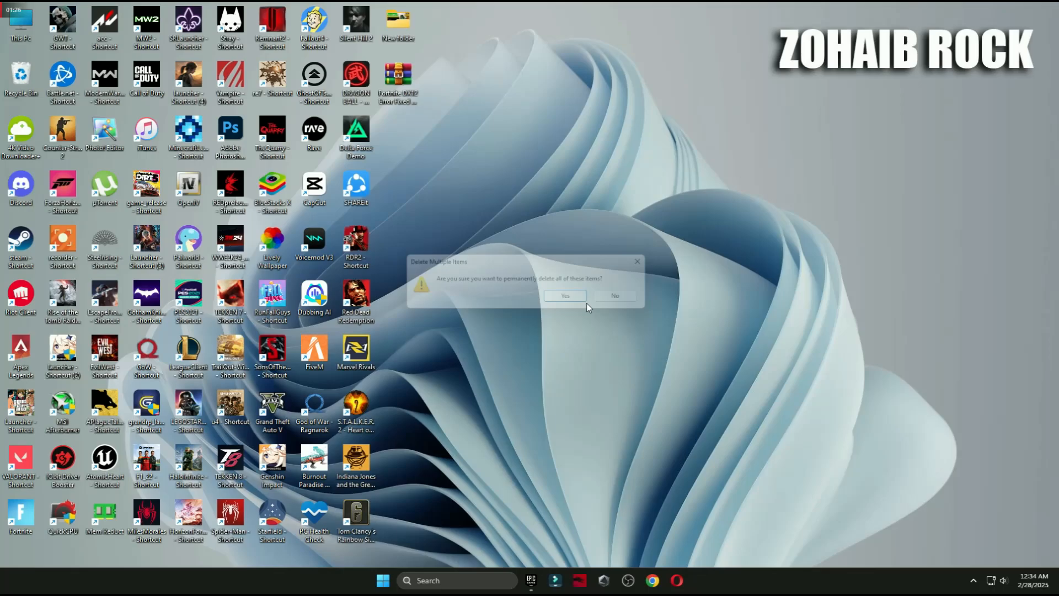
click(564, 296)
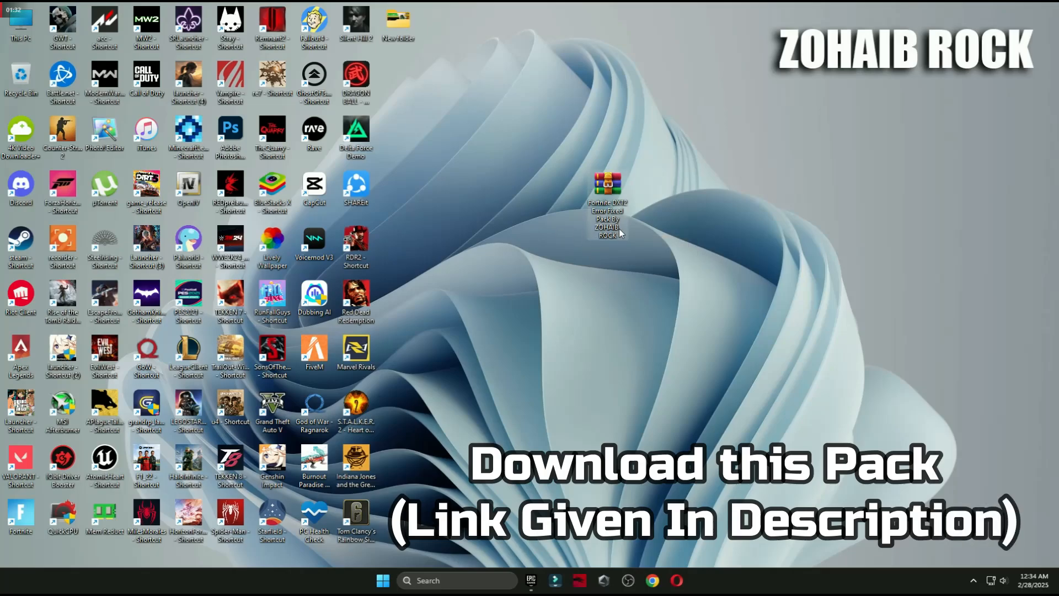
- Extract the Fortnite DX12 Error Fixed Pack archive on the desktop and open its folder
right_click(606, 185)
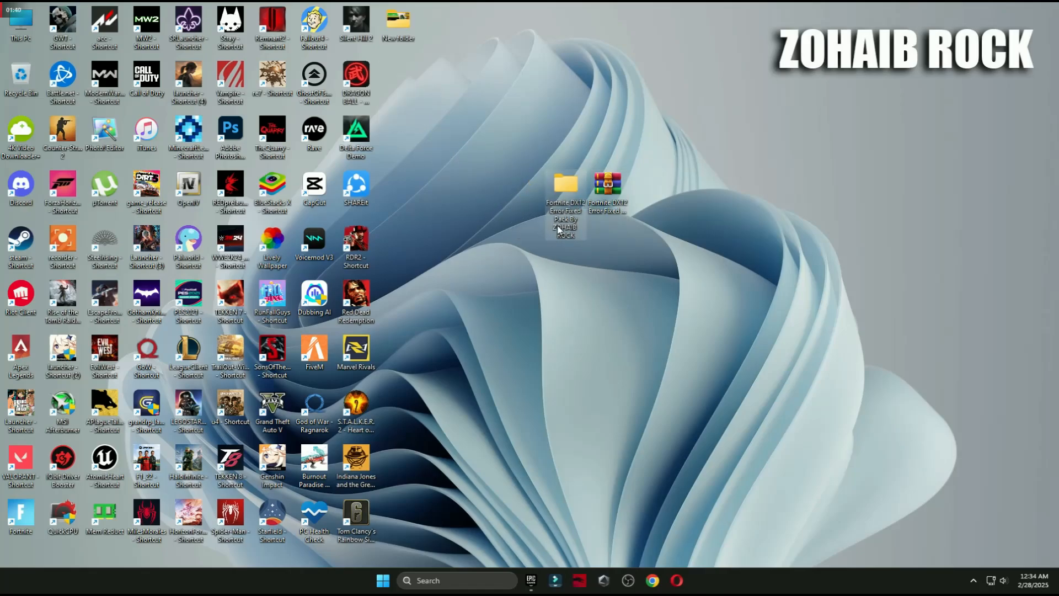
double_click(565, 183)
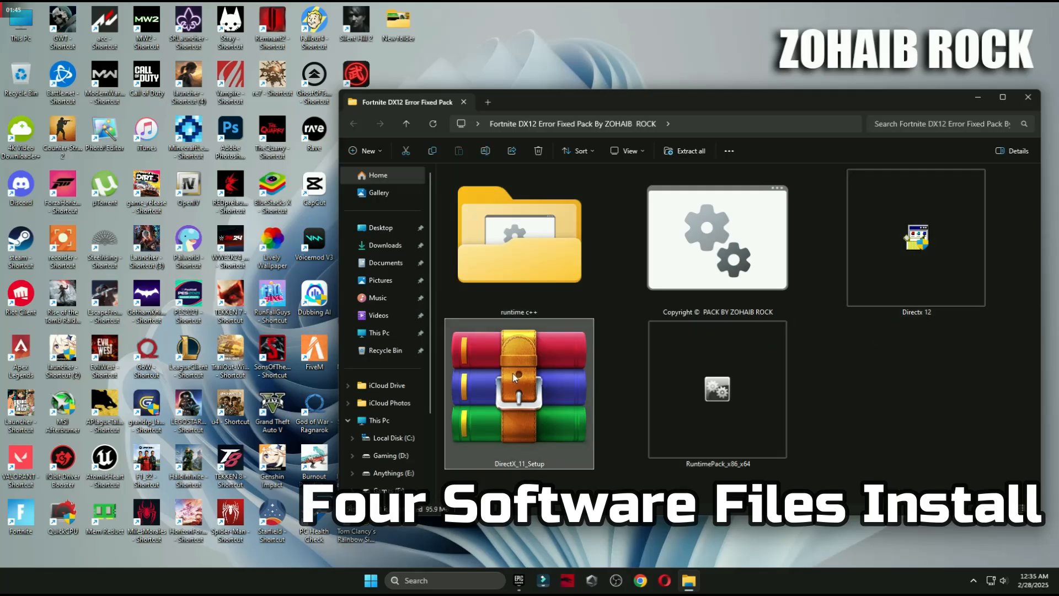
- Run DXSETUP.exe from the DirectX_11_Setup archive, accept the agreement and finish installation
double_click(518, 384)
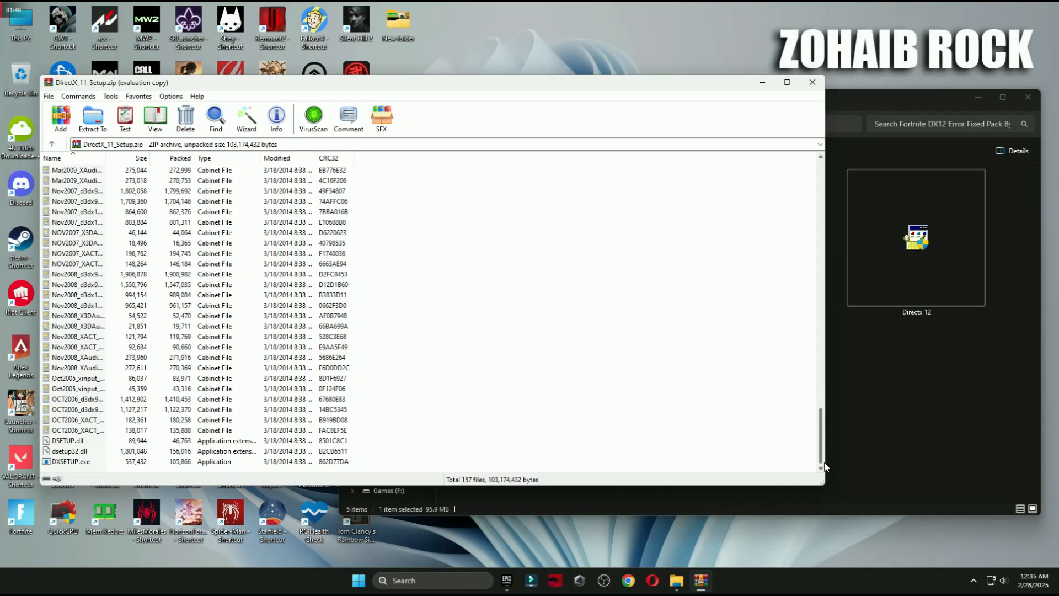
click(74, 461)
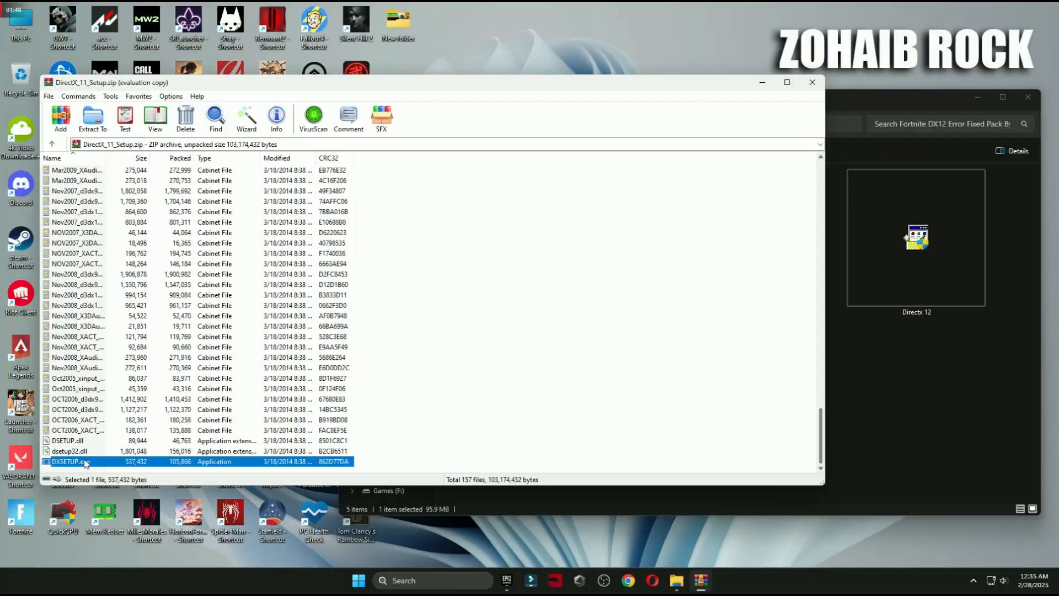
double_click(67, 461)
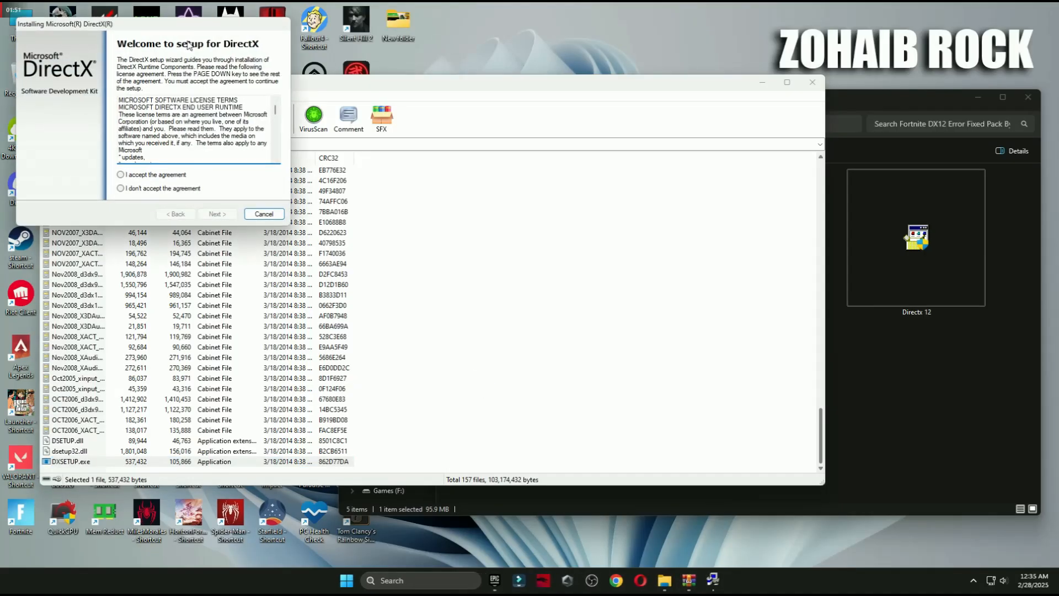
click(520, 344)
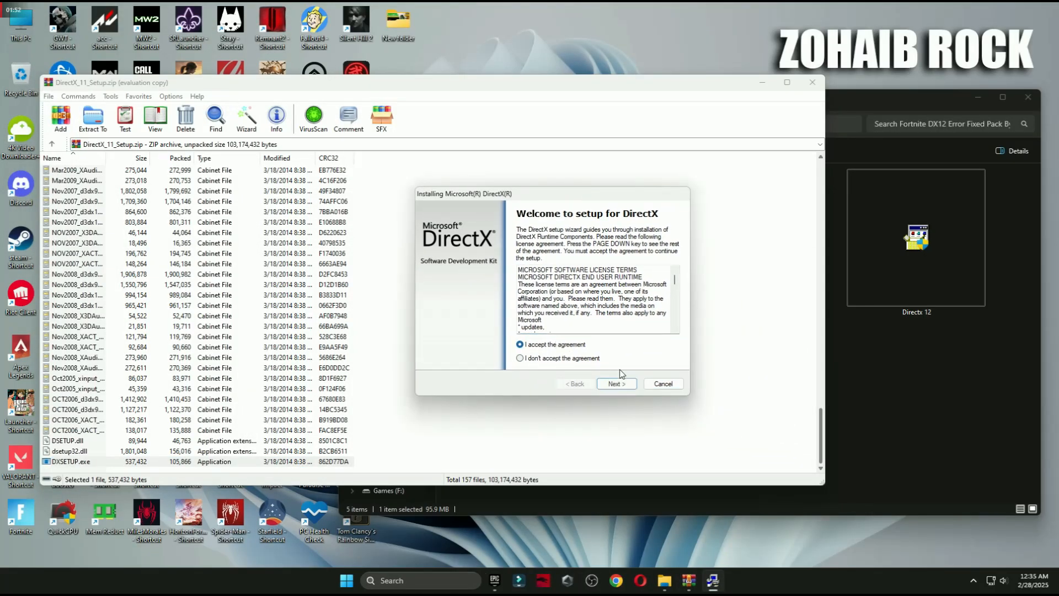
click(615, 384)
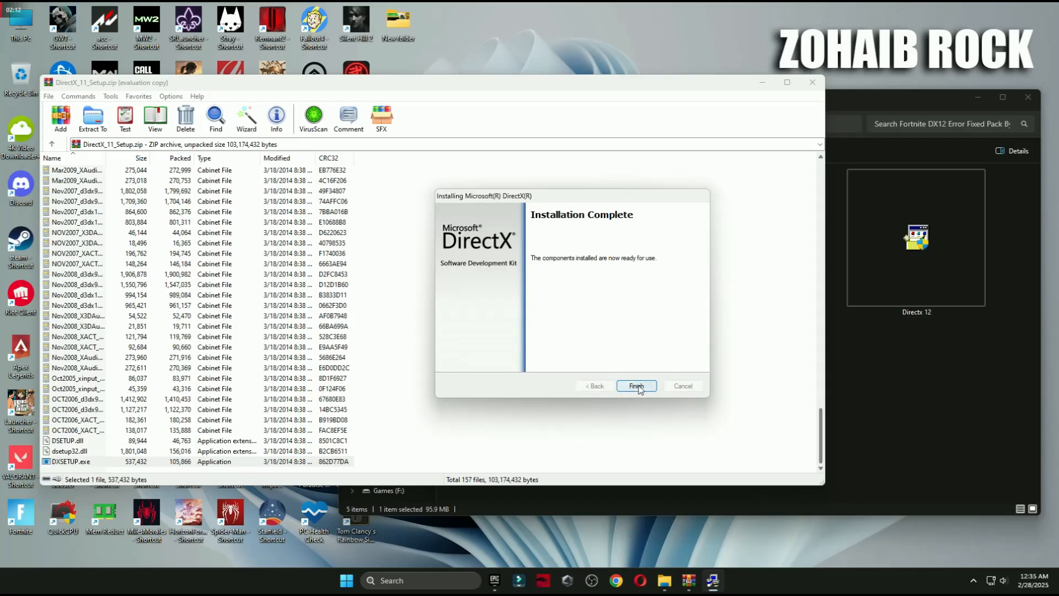
click(635, 386)
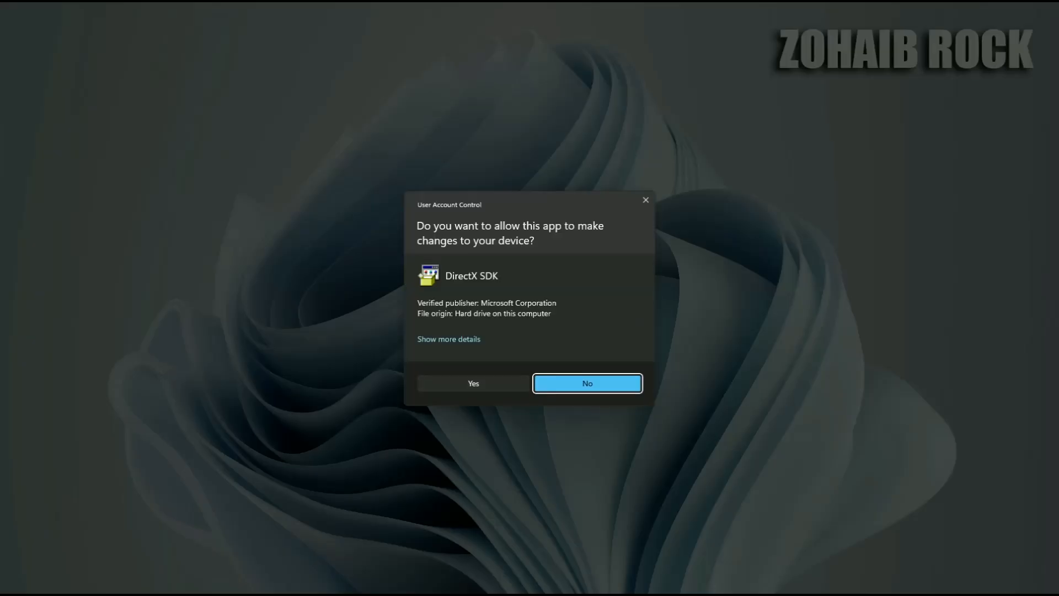
- Allow the second DirectX installer, accept its license and continue past the Bing Bar offer
click(474, 382)
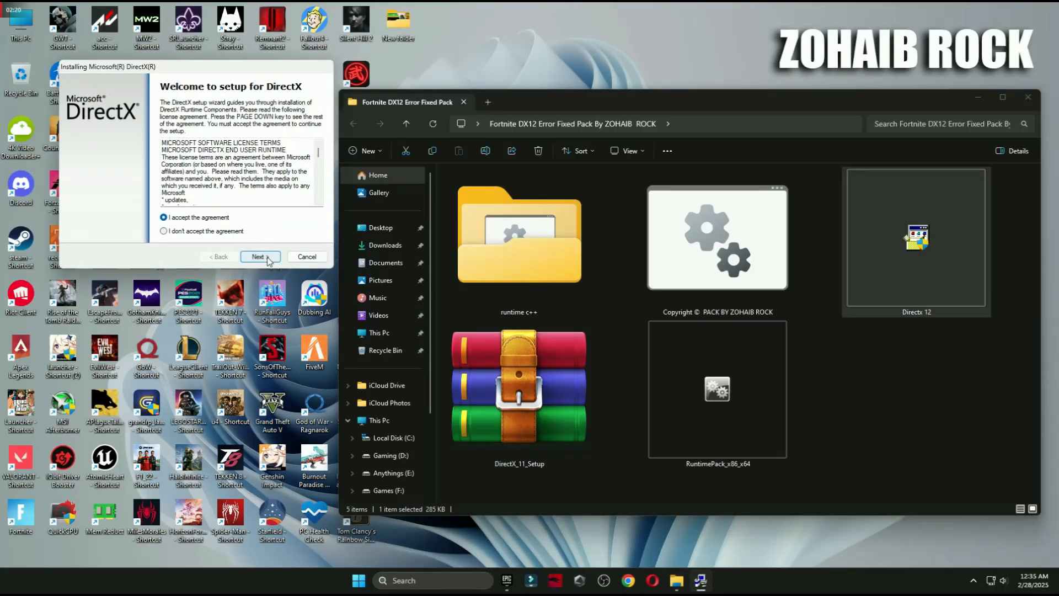
click(260, 256)
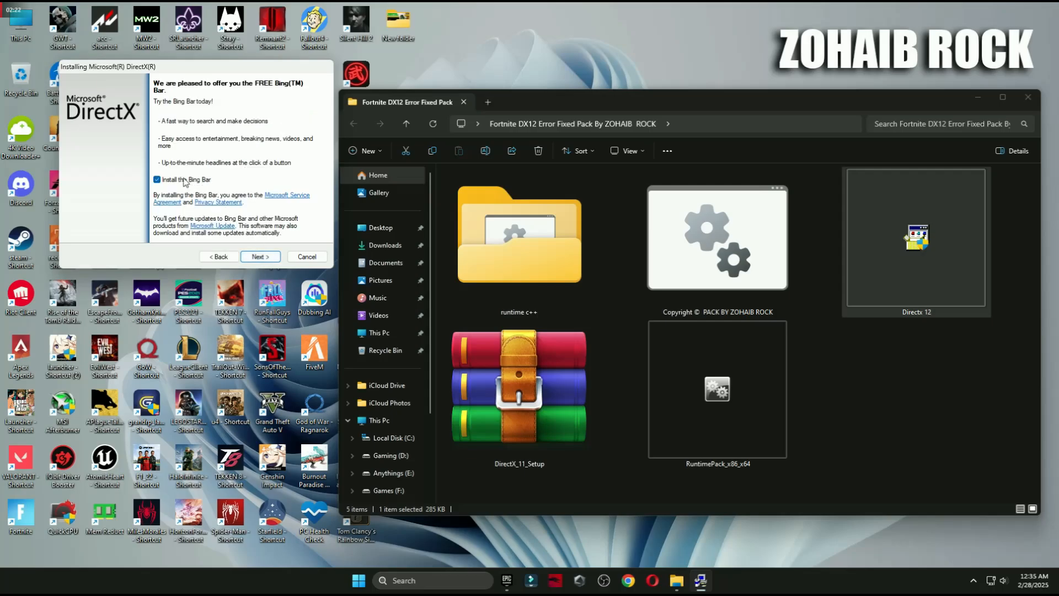
click(260, 257)
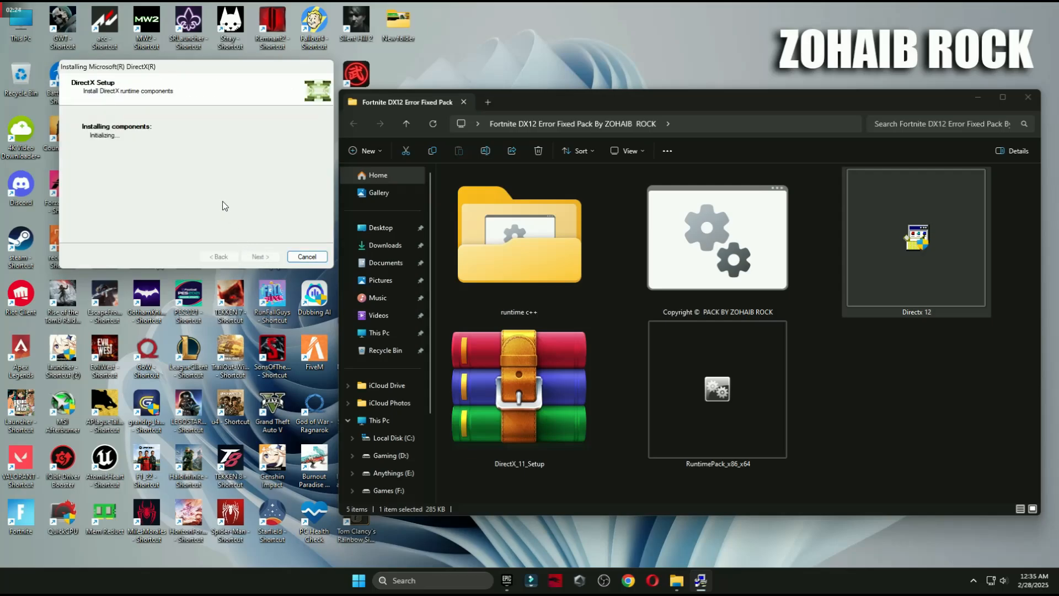
mouse_move(208, 189)
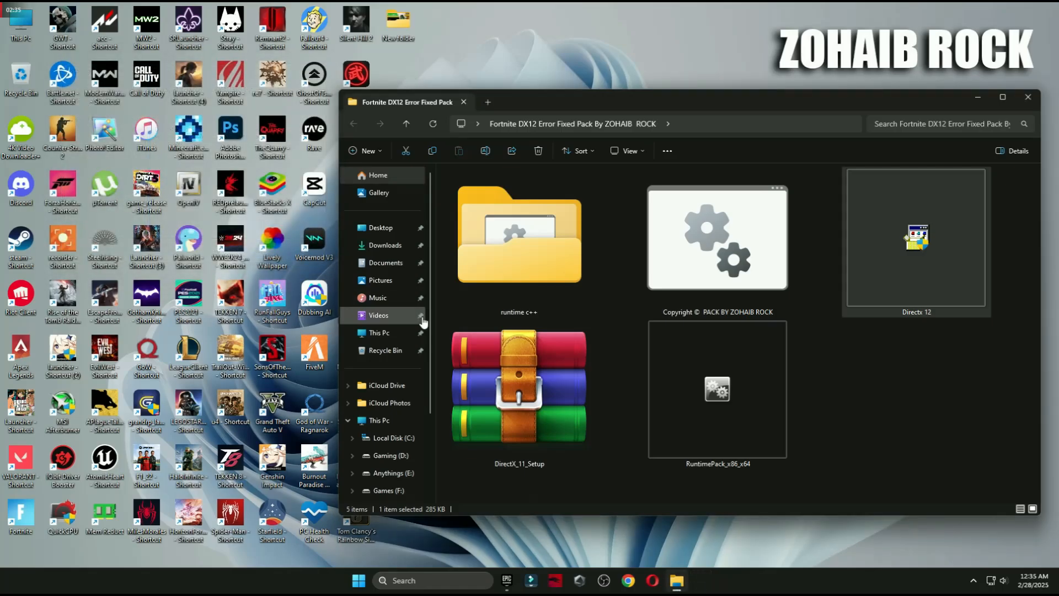
- Install RuntimePack_x86_x64, allowing the Visual C++ 2013 x86 and x64 redistributables
click(717, 388)
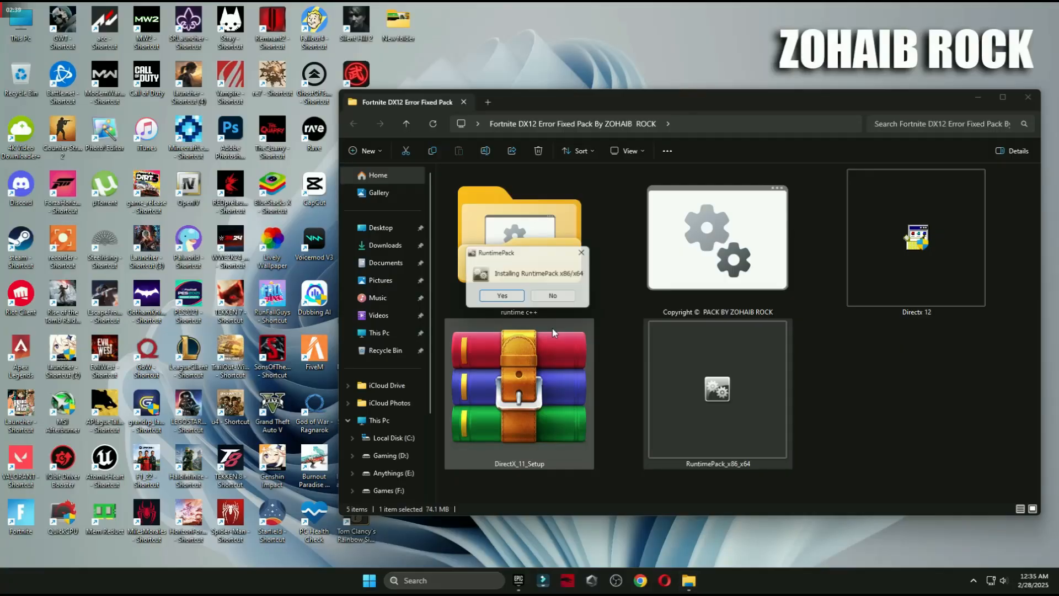
click(501, 296)
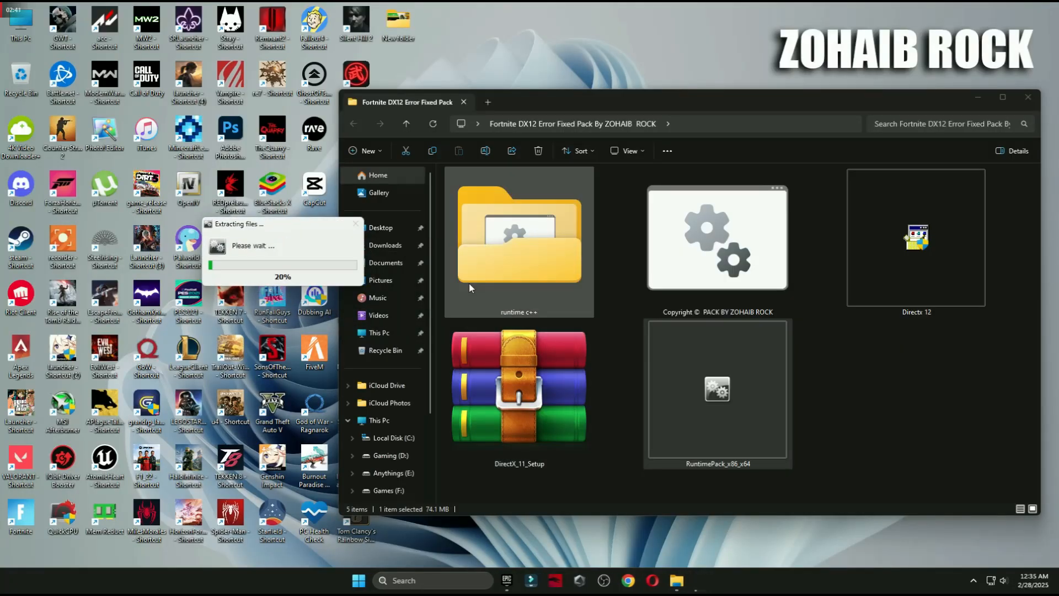
double_click(518, 232)
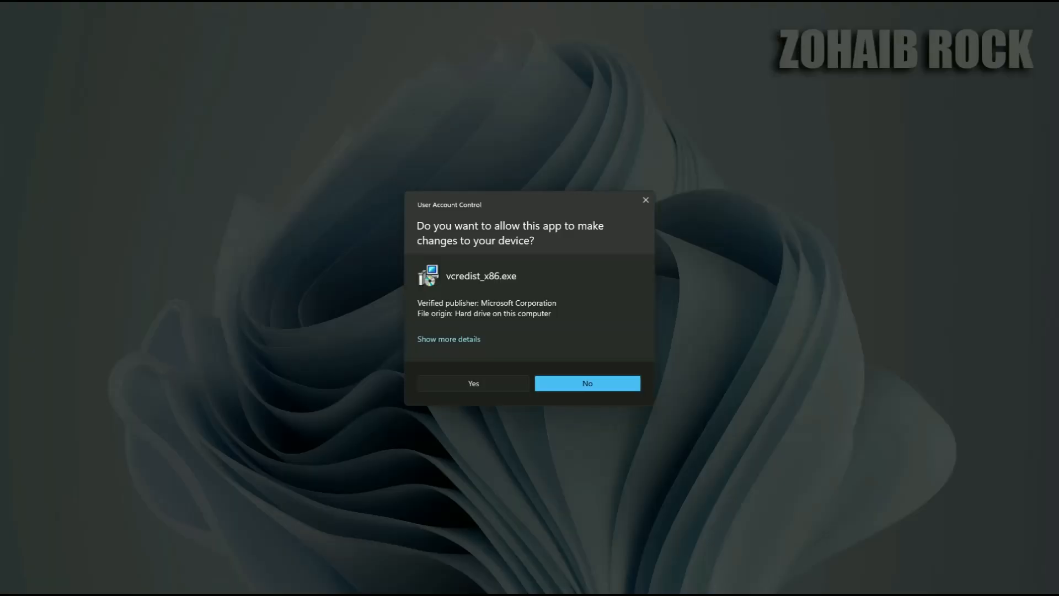
click(473, 382)
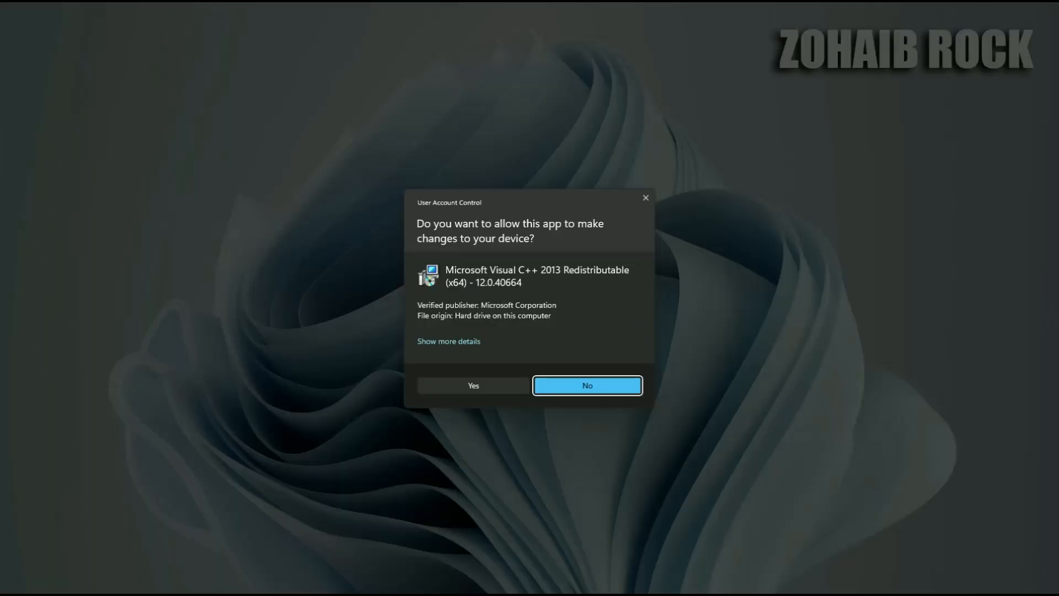
click(586, 384)
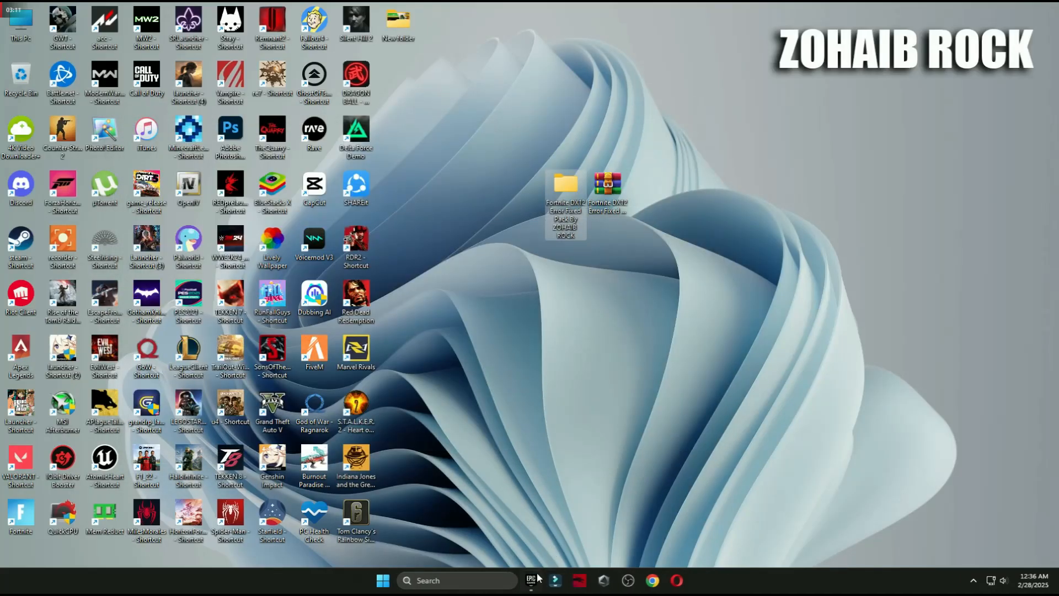
- Verify Fortnite's game files via its Manage options in Epic Games Launcher, then launch the game
click(530, 586)
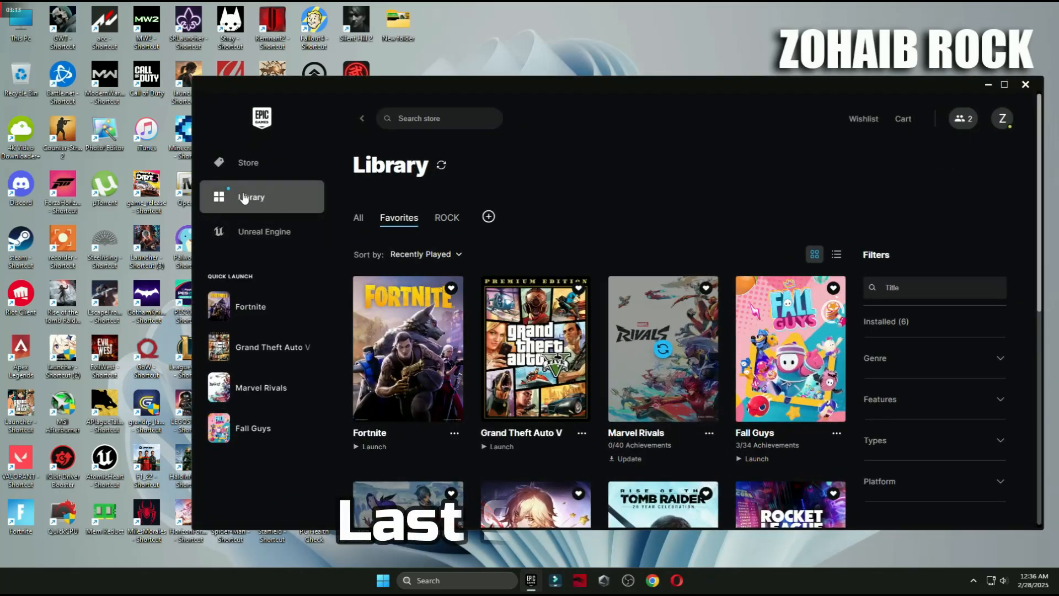
click(454, 432)
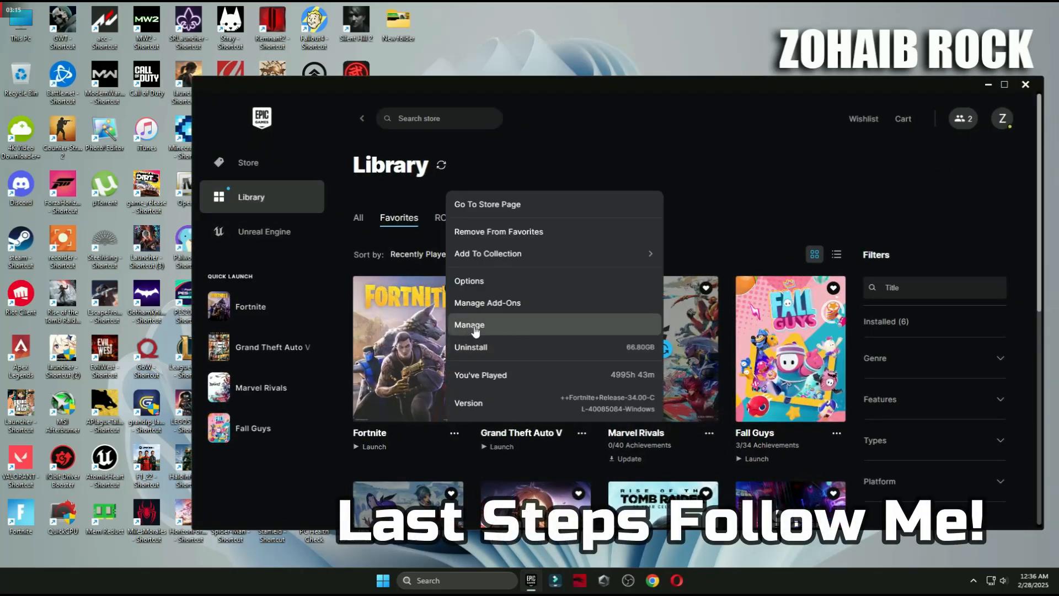
click(469, 325)
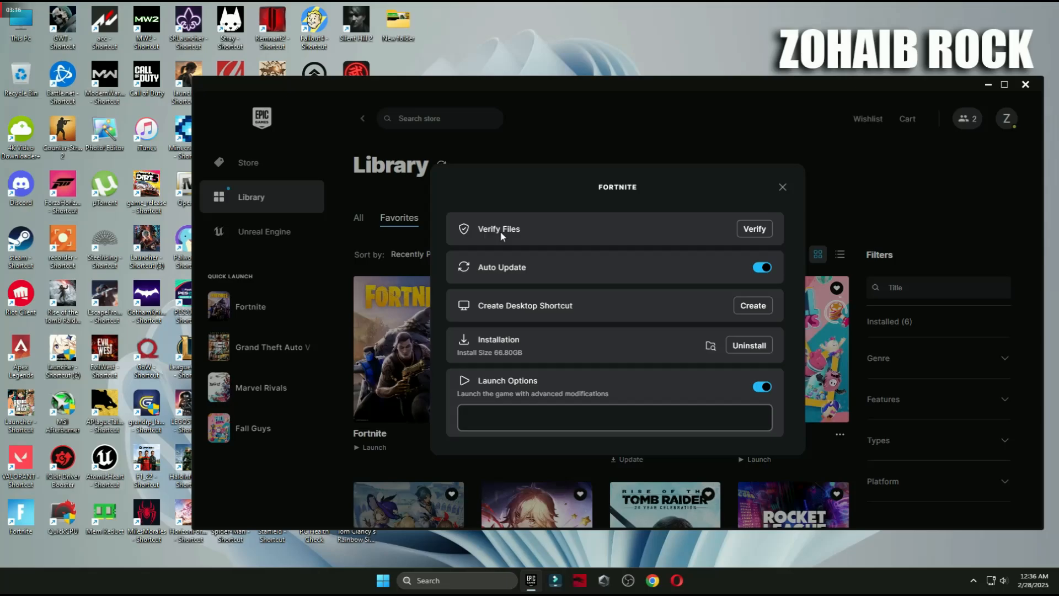
click(783, 187)
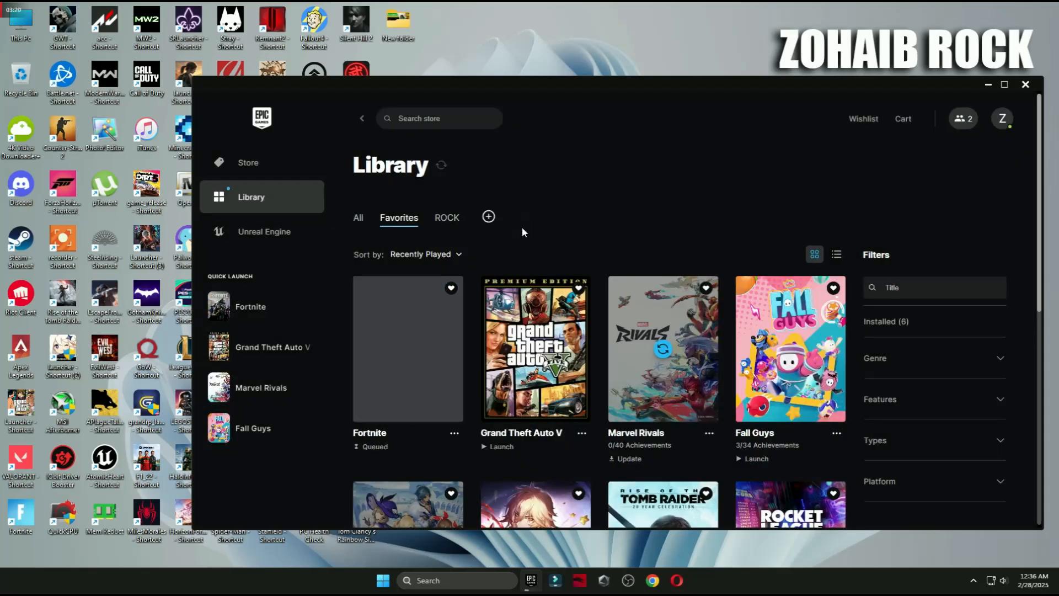
click(260, 500)
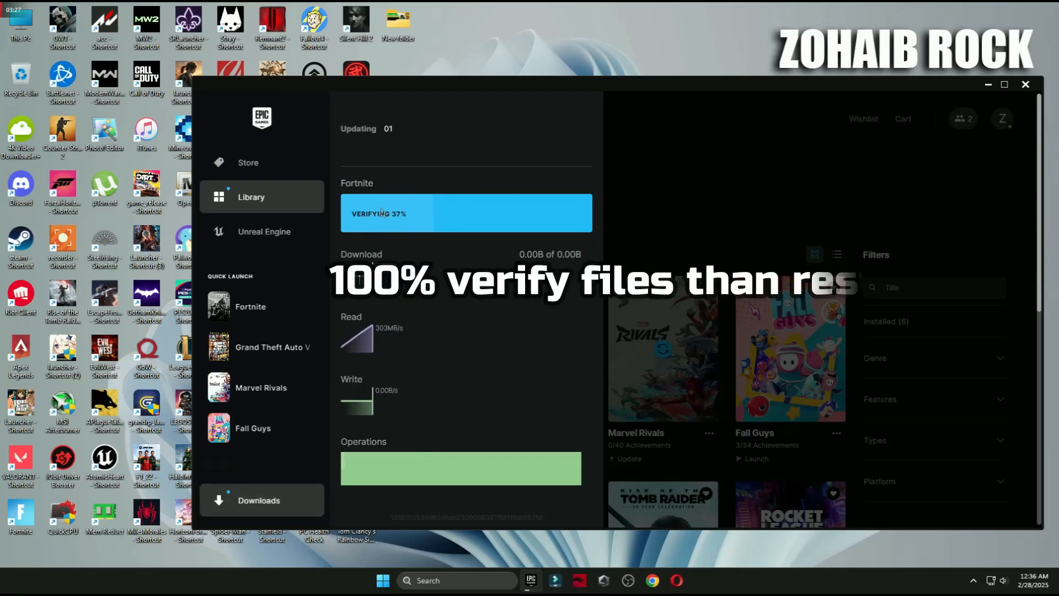
click(383, 580)
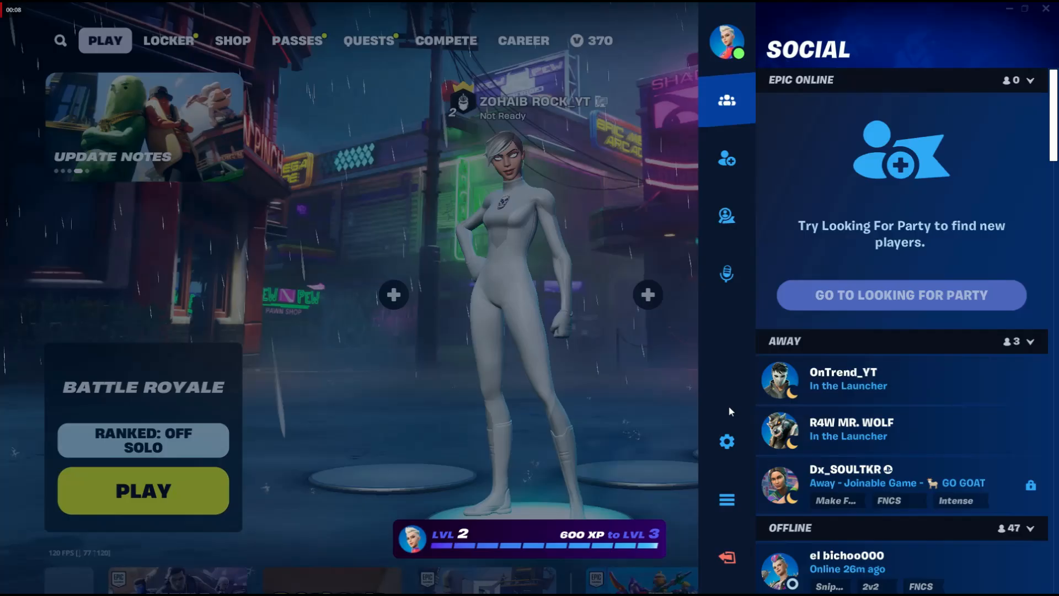
- Switch Show FPS on in Video settings and play a match at around 230–240 FPS
click(726, 441)
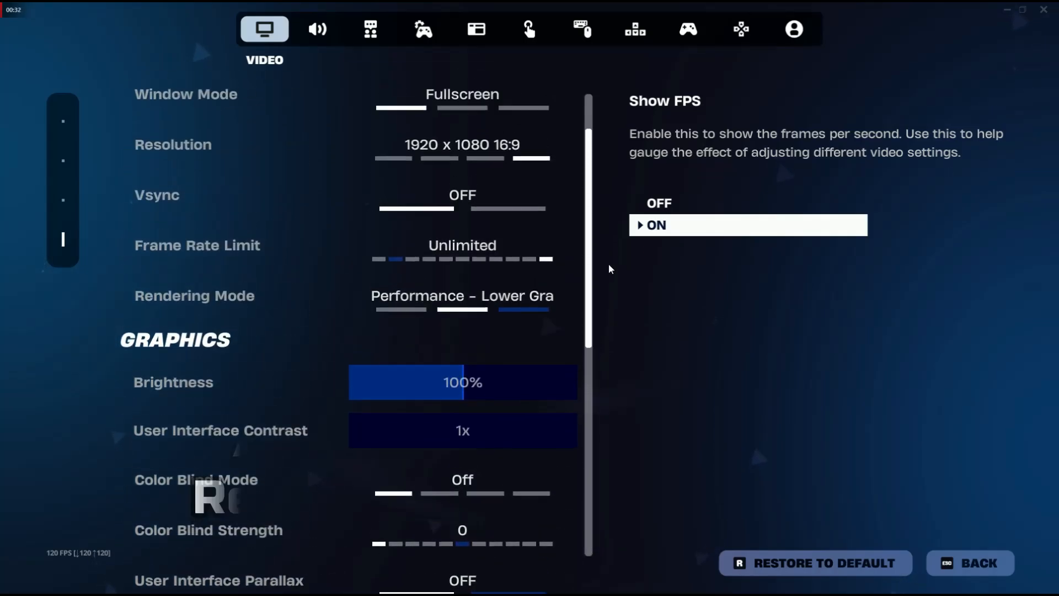
click(968, 562)
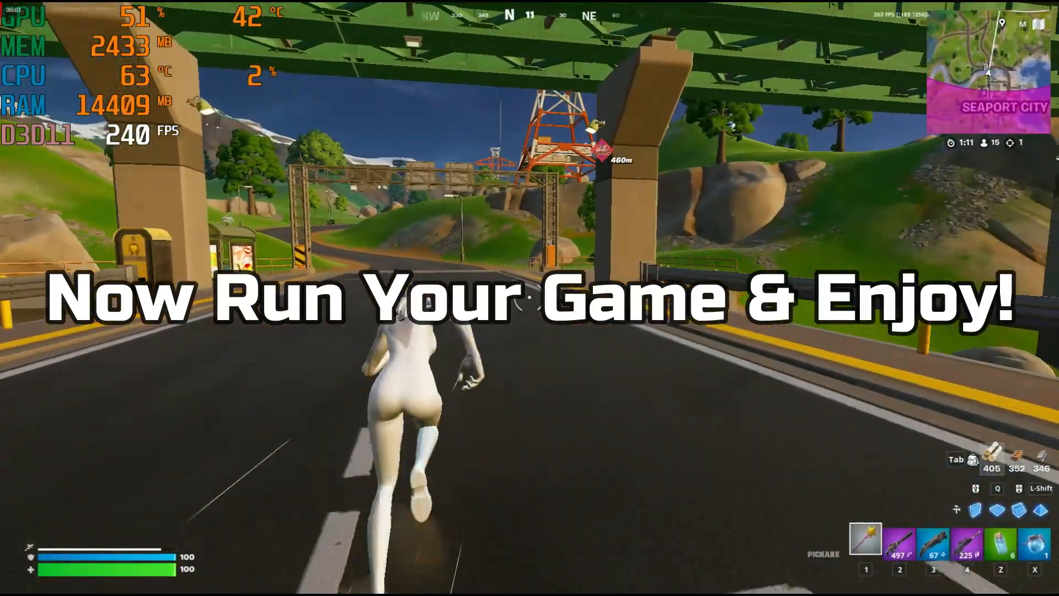
key(2)
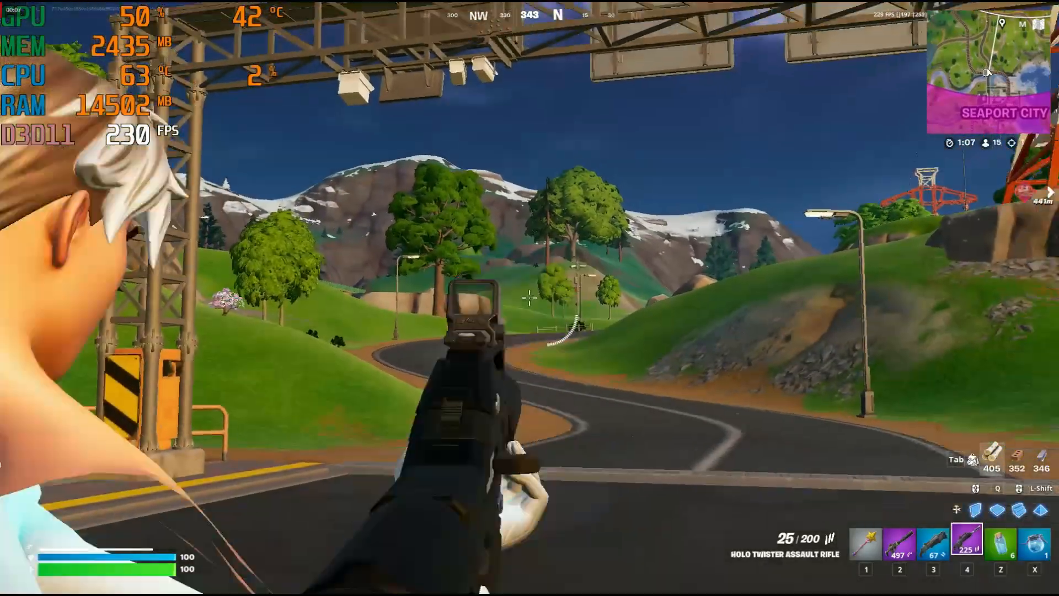
key(2)
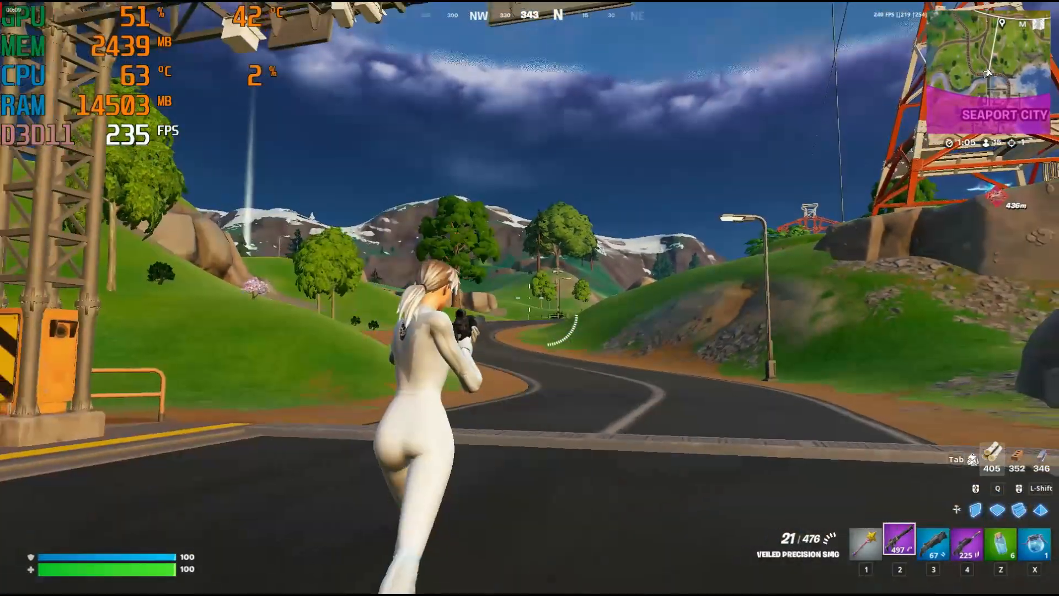